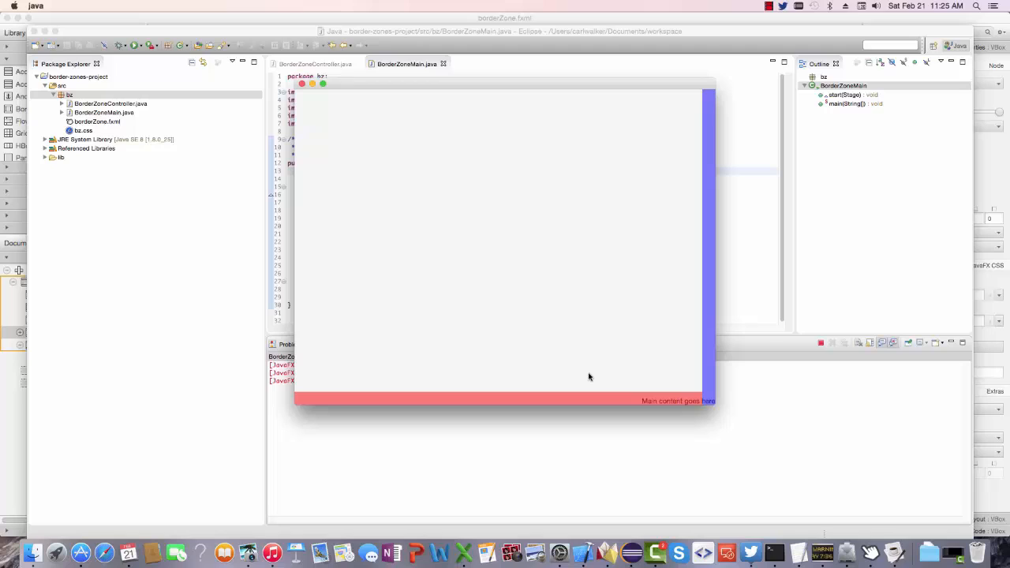
mouse_move(546, 317)
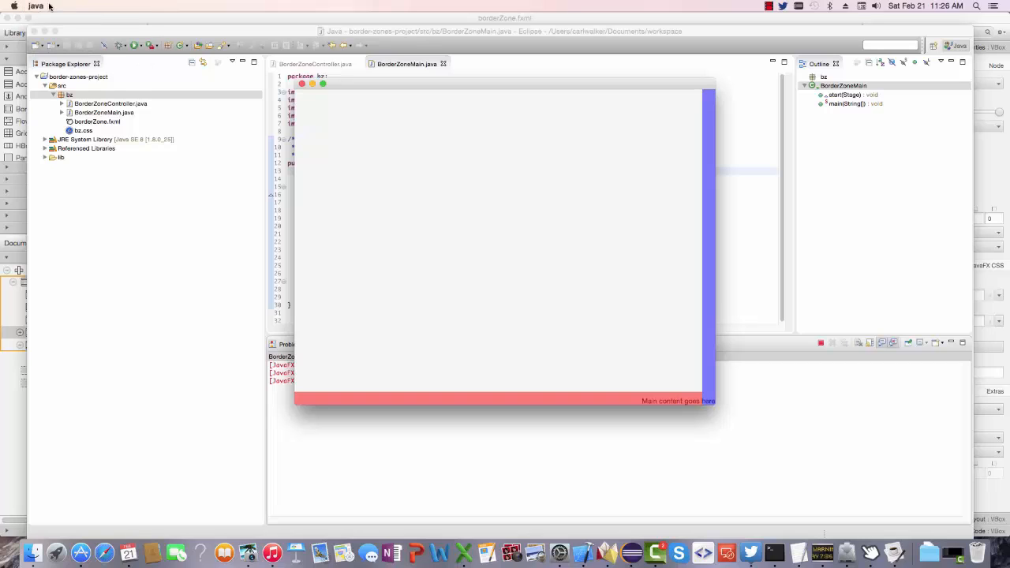
mouse_move(501, 196)
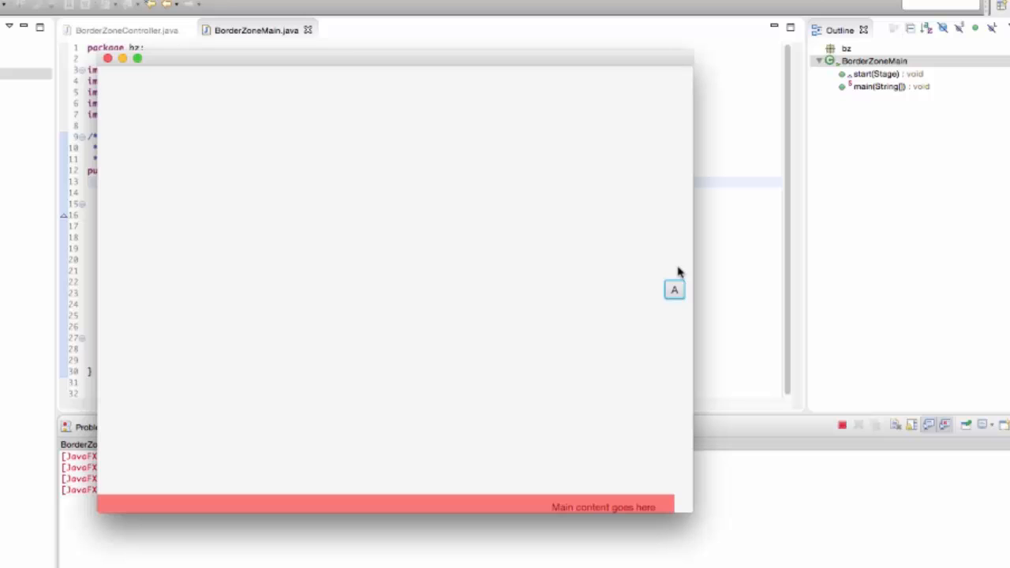
mouse_move(682, 272)
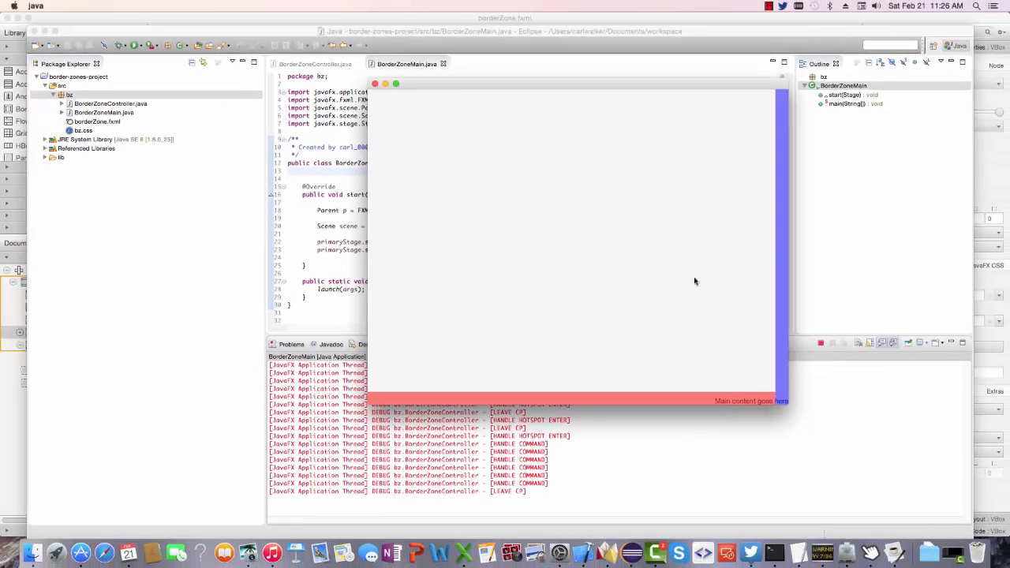
mouse_move(667, 370)
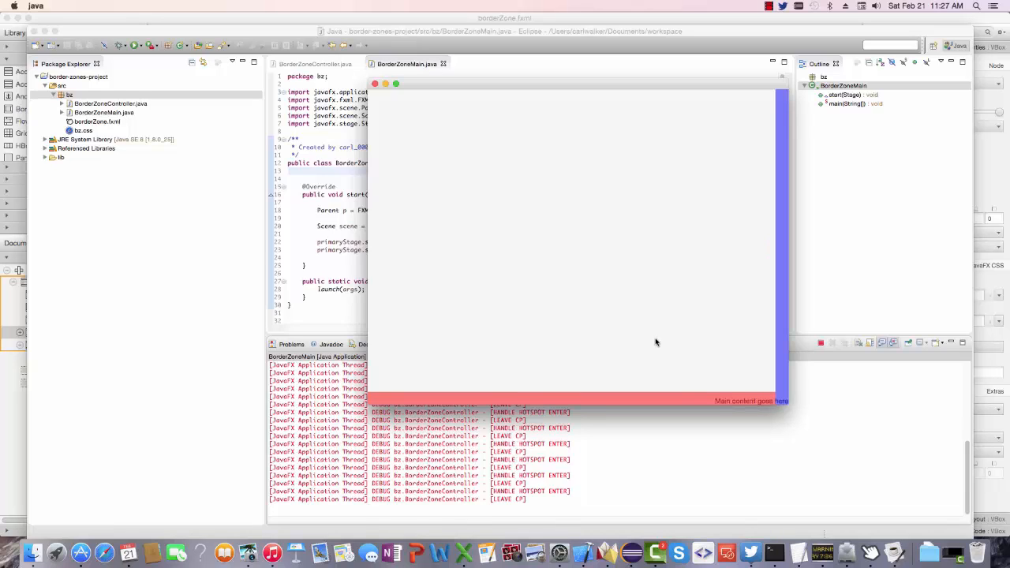
mouse_move(640, 391)
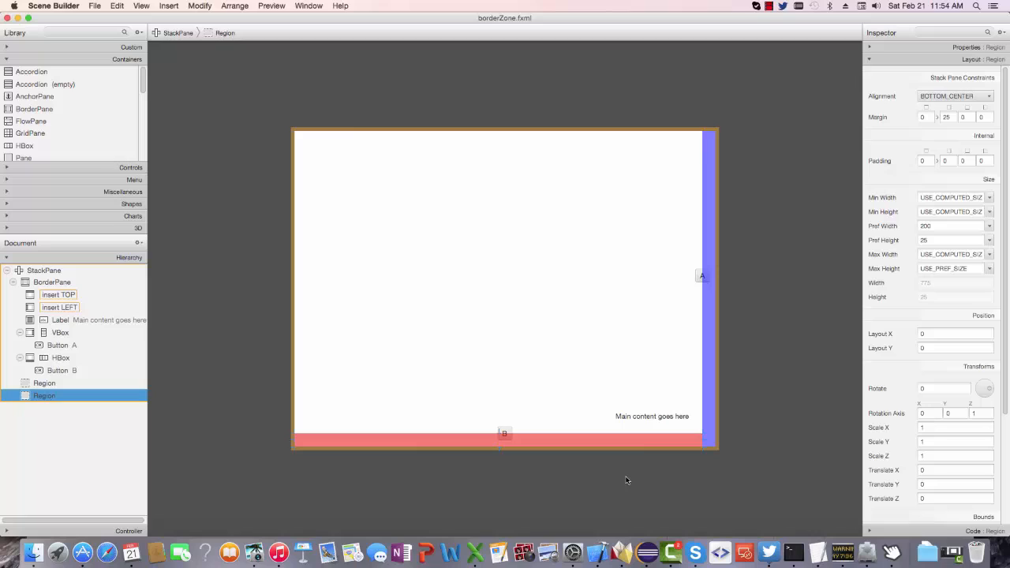
mouse_move(697, 291)
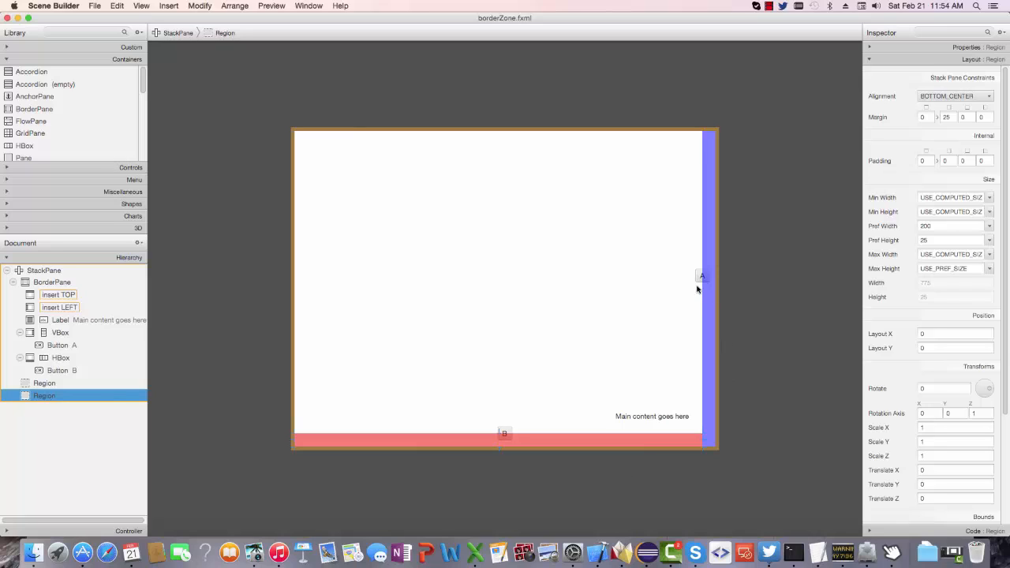
Walk the Hierarchy through the panels, BorderPane, root StackPane and the right and bottom hotspot regions.
click(701, 276)
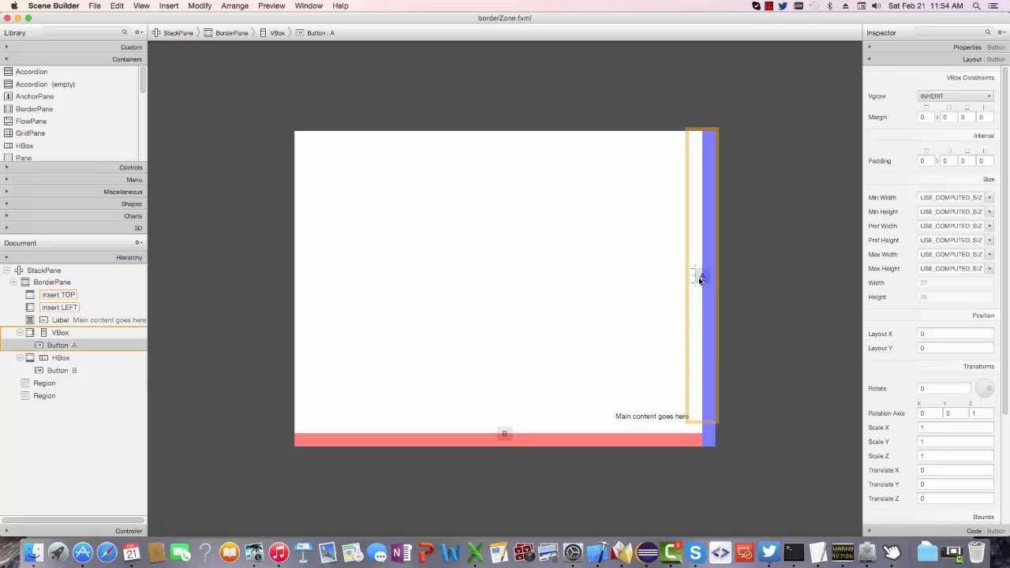
mouse_move(559, 433)
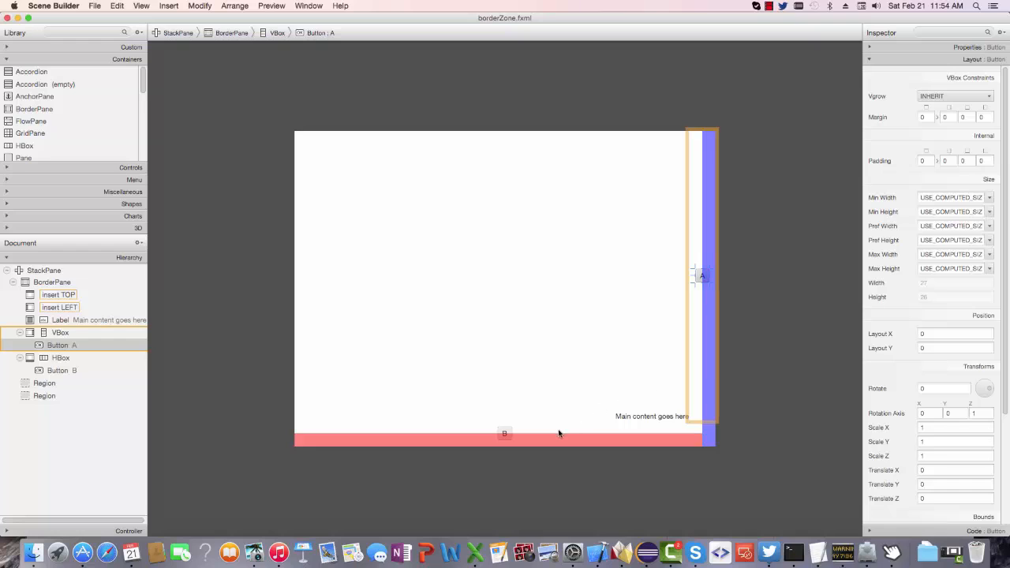
click(59, 357)
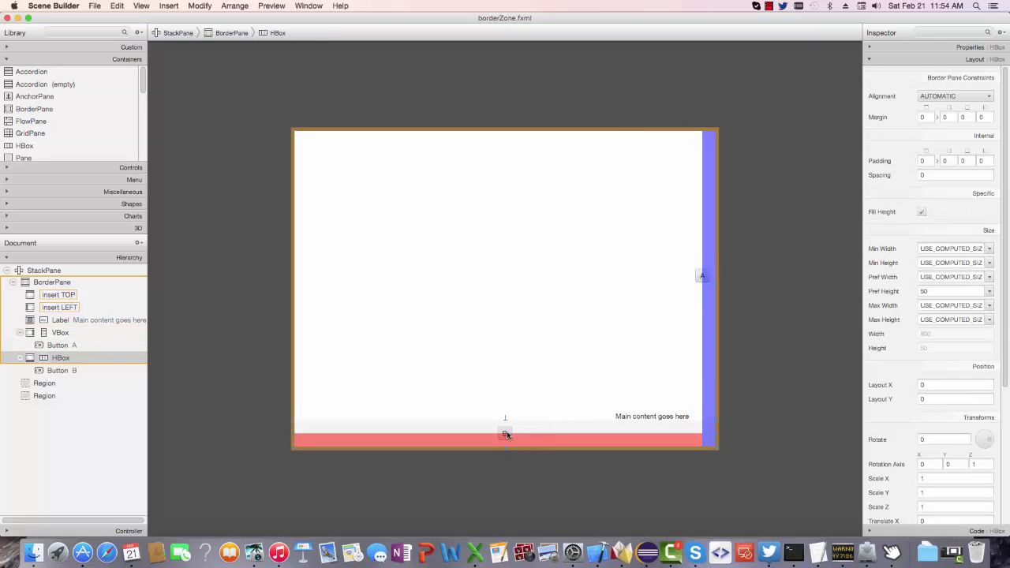
click(505, 434)
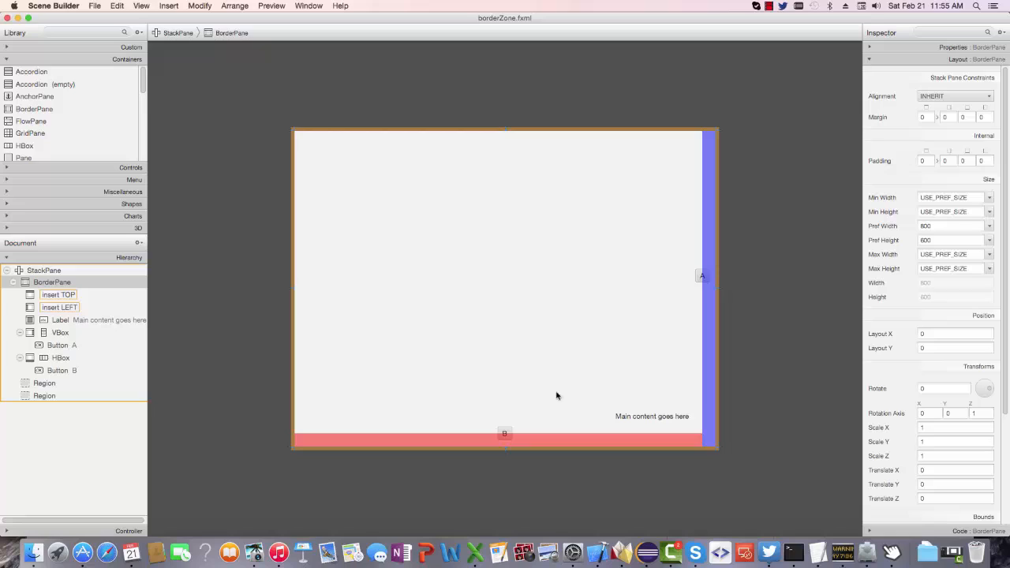
mouse_move(621, 303)
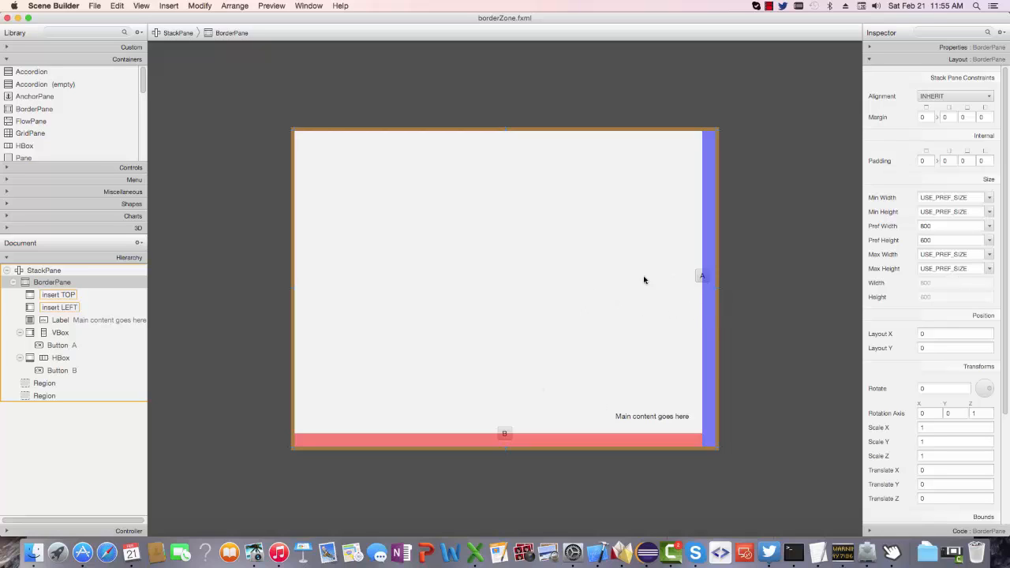
mouse_move(650, 284)
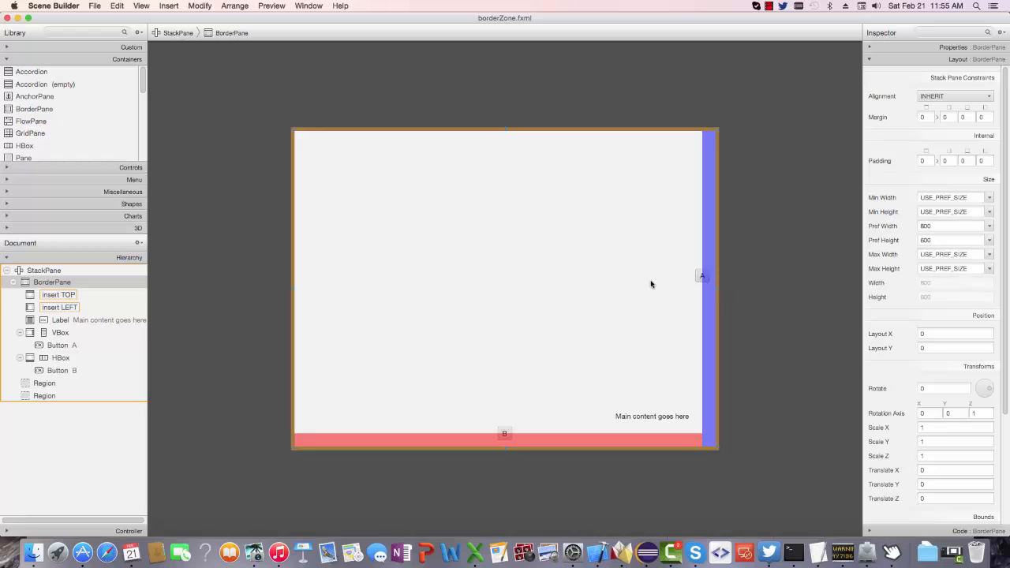
mouse_move(645, 271)
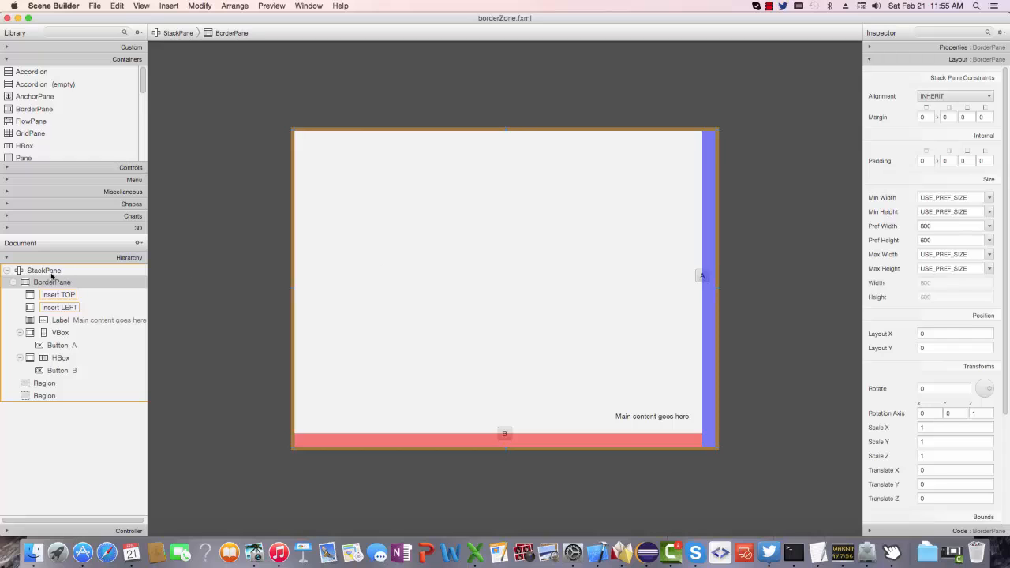
click(42, 270)
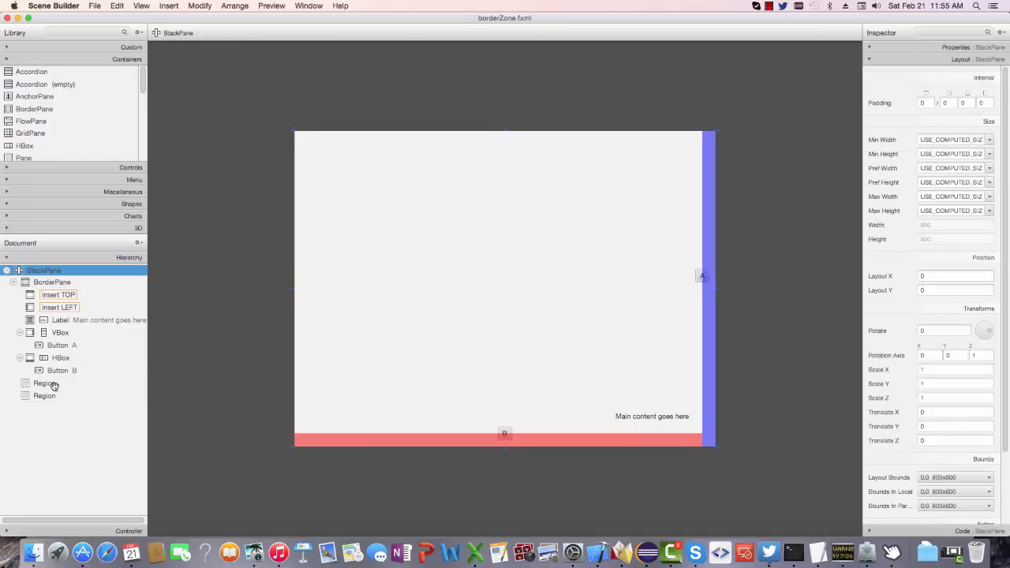
click(45, 383)
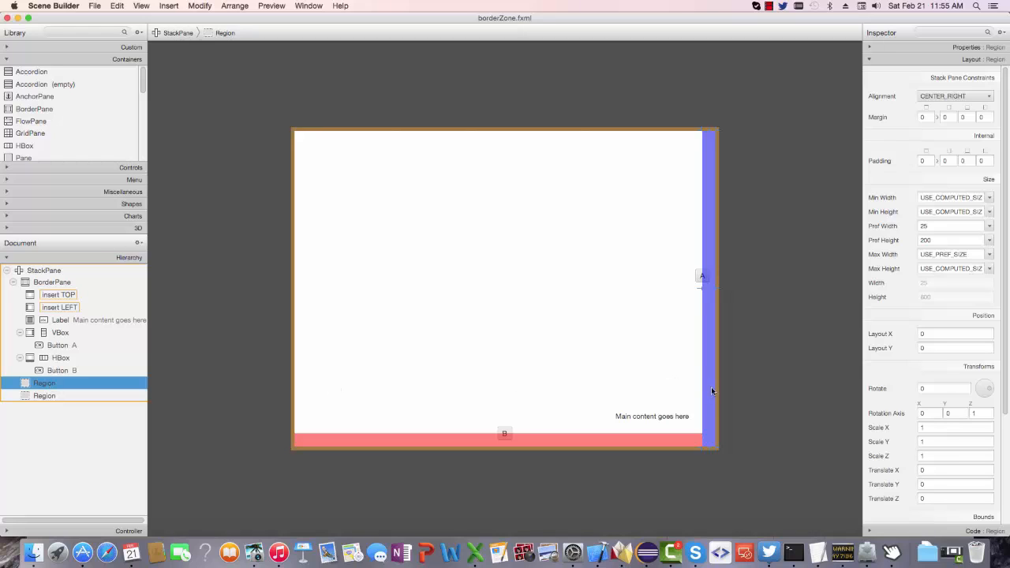
click(44, 395)
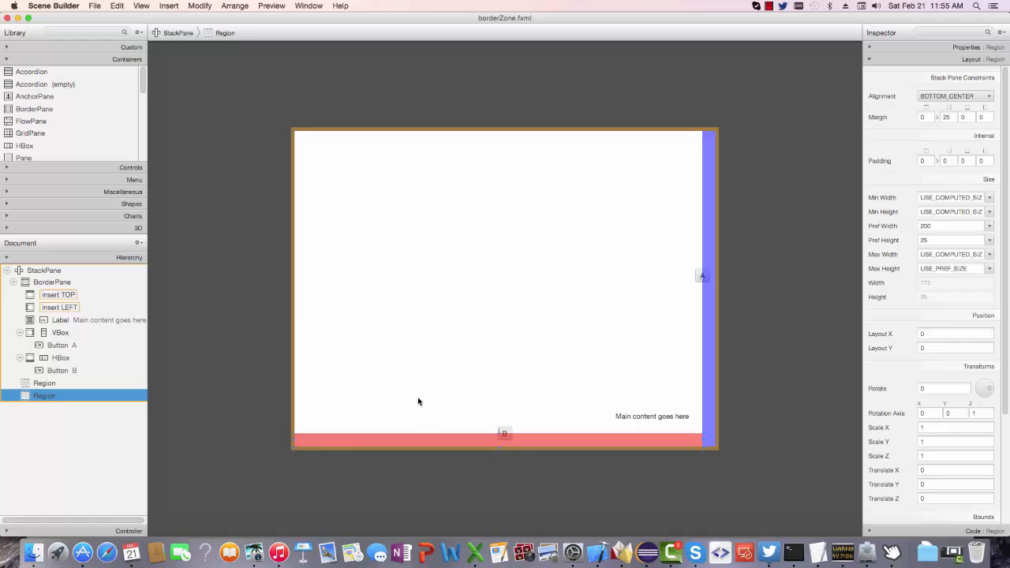
click(44, 383)
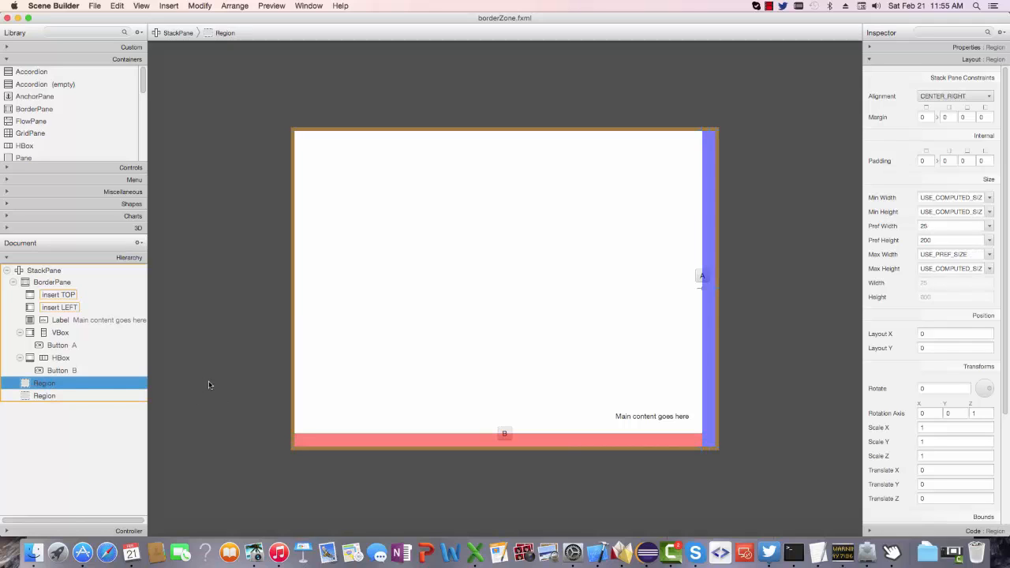
mouse_move(671, 360)
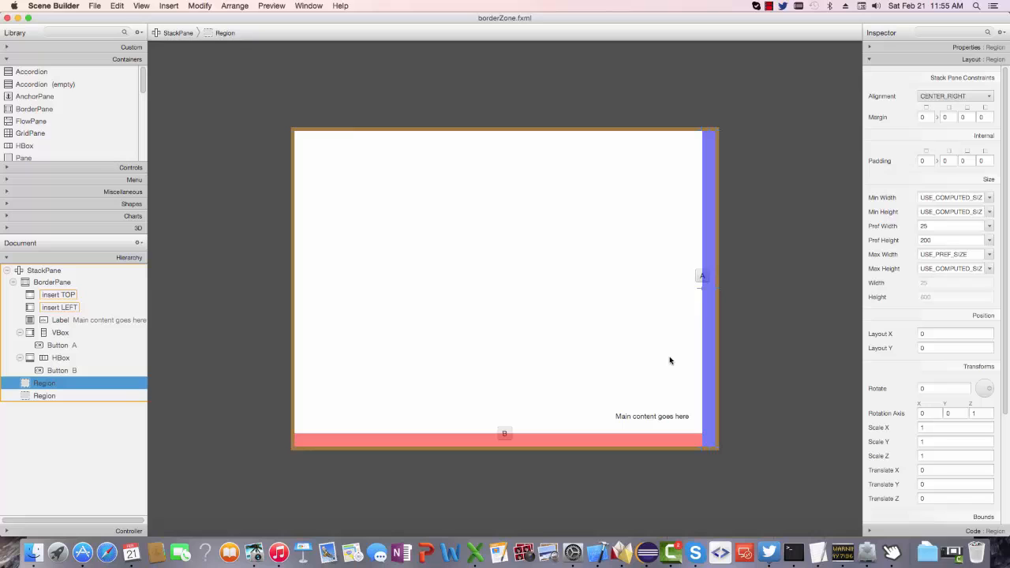
mouse_move(795, 382)
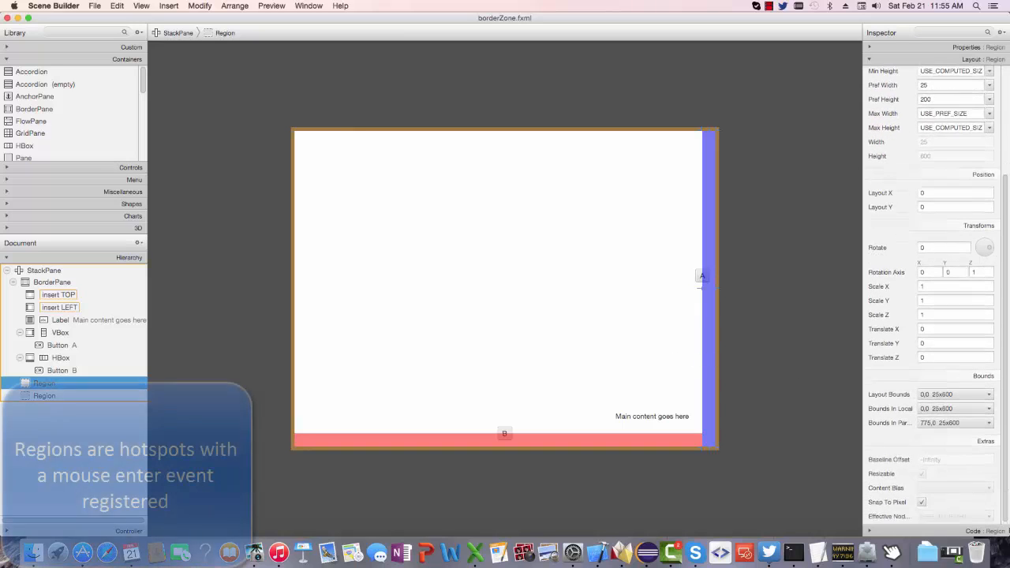
Show the Code section with the rightControlPanel id and leaveControlPanel on mouse exit, then the bottom panel's handlers.
click(969, 71)
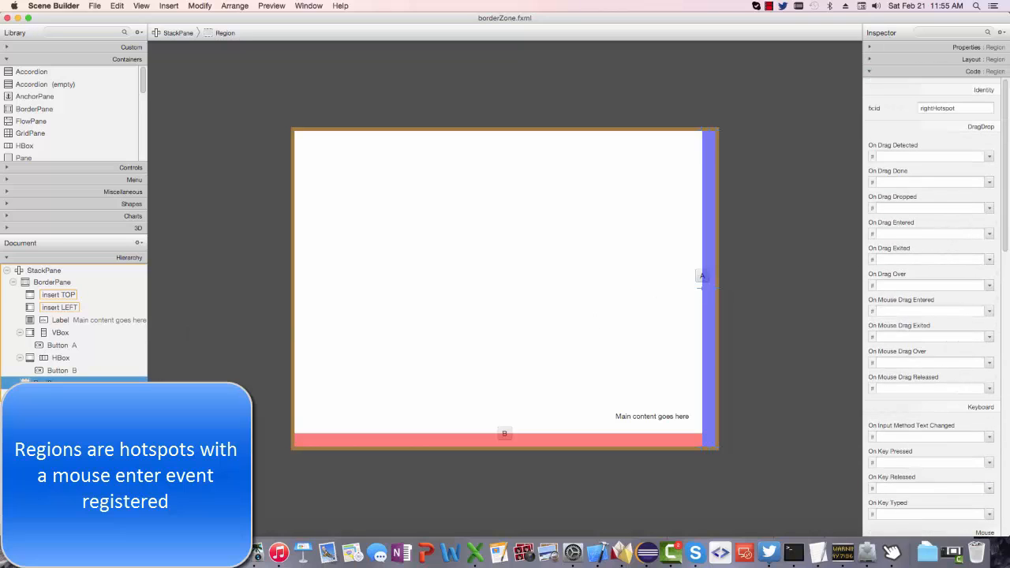
scroll(down, 3)
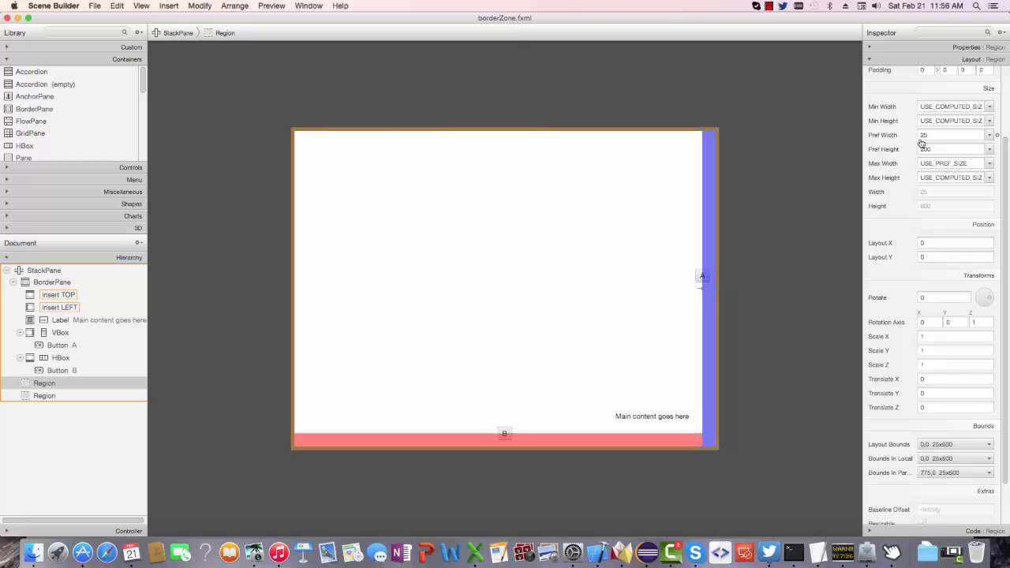
text(200)
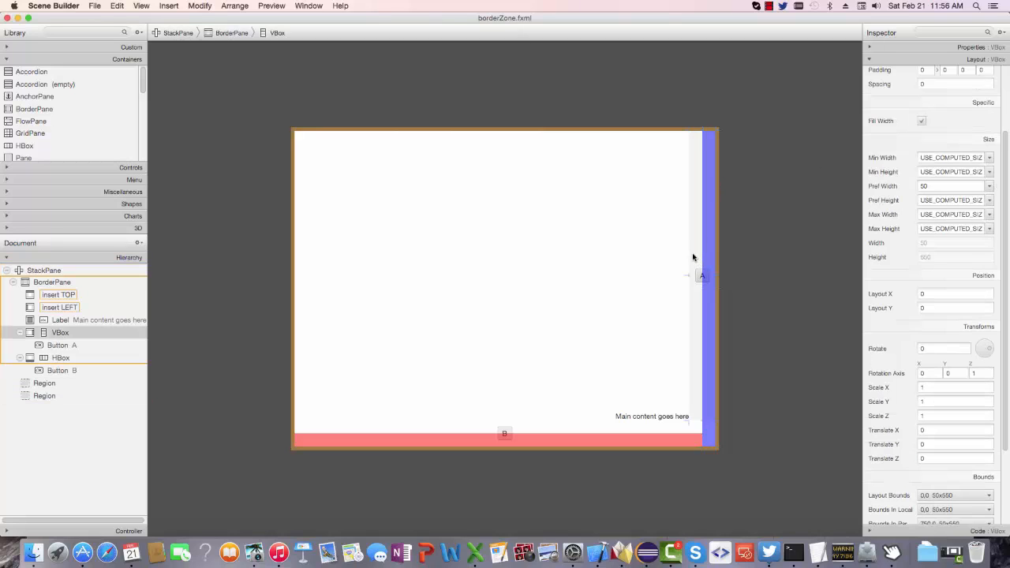
mouse_move(695, 295)
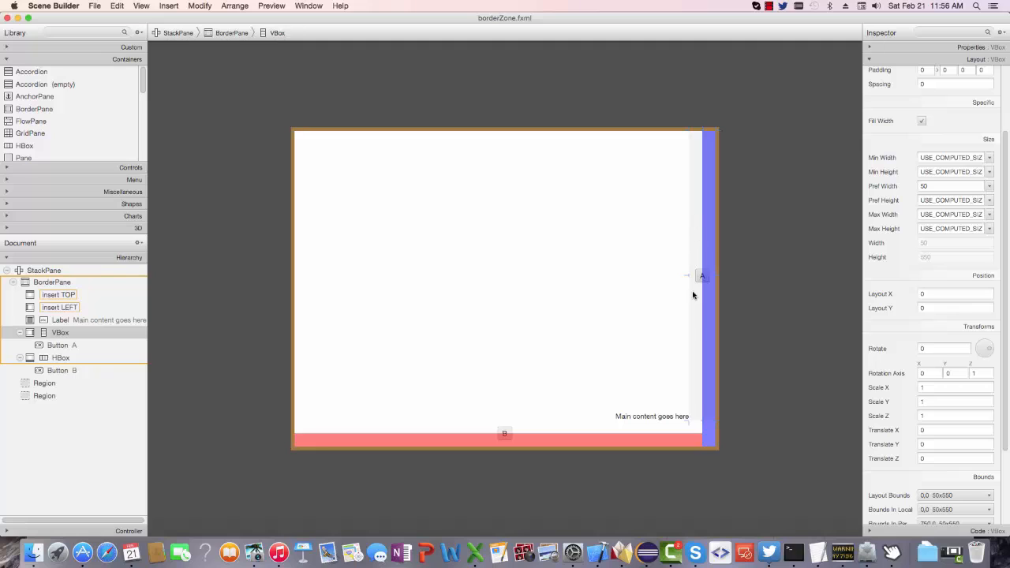
mouse_move(603, 420)
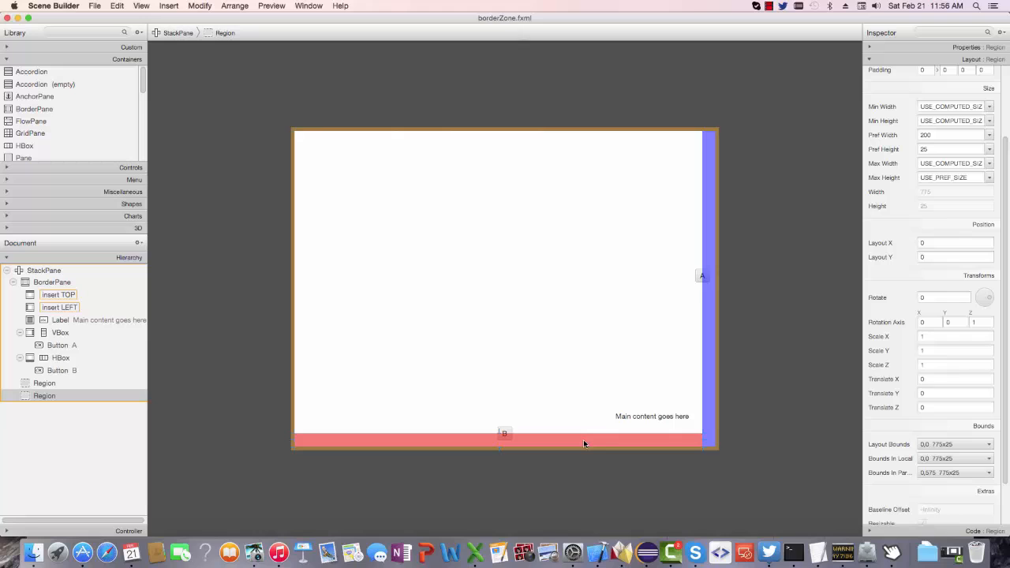
mouse_move(571, 442)
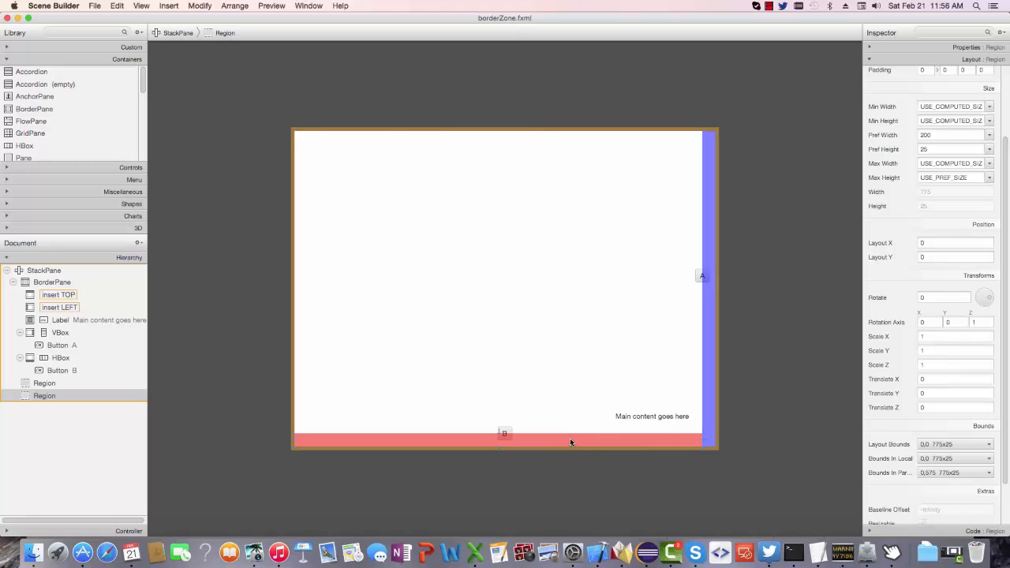
click(60, 357)
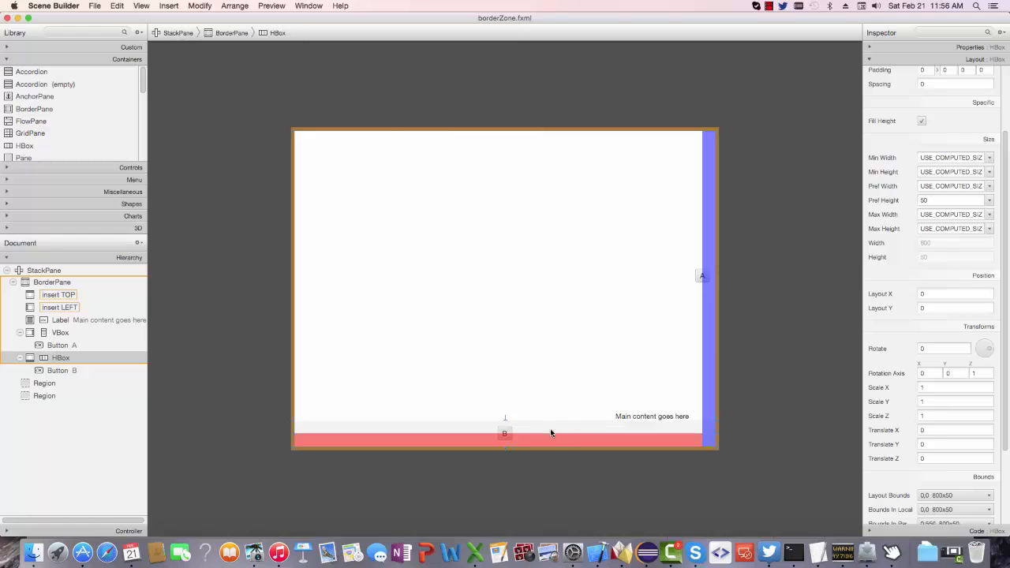
mouse_move(560, 434)
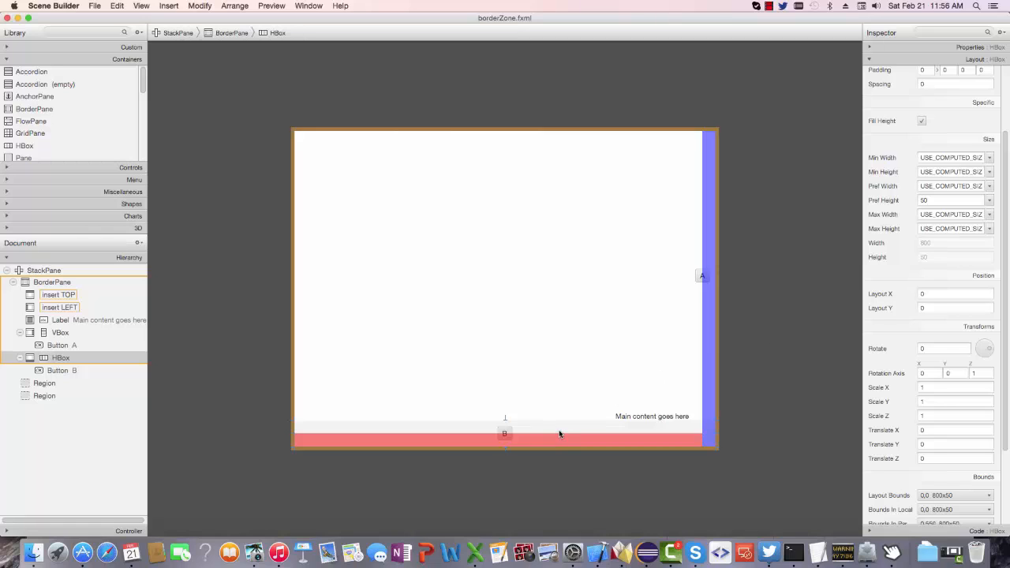
mouse_move(704, 328)
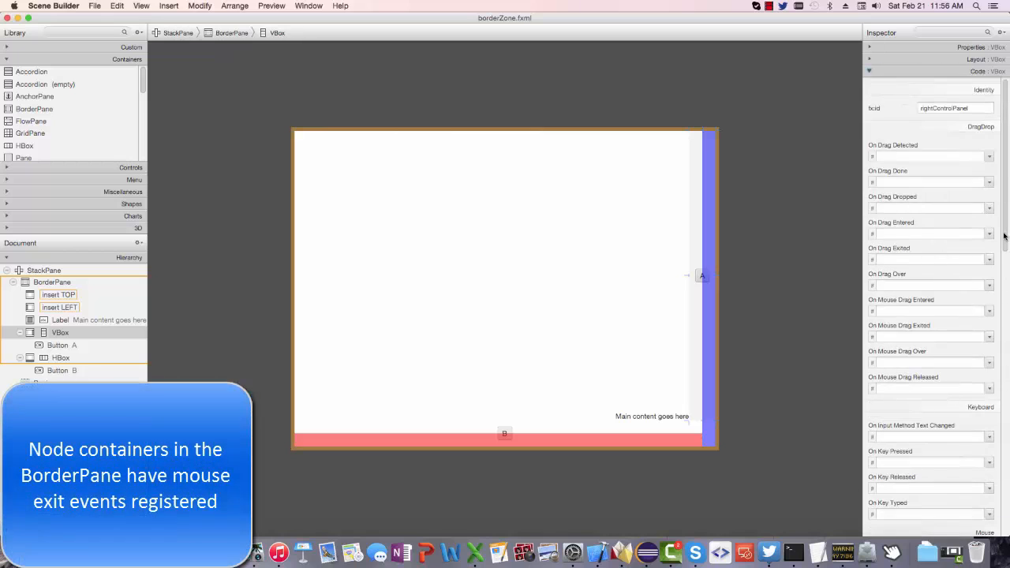
scroll(down, 3)
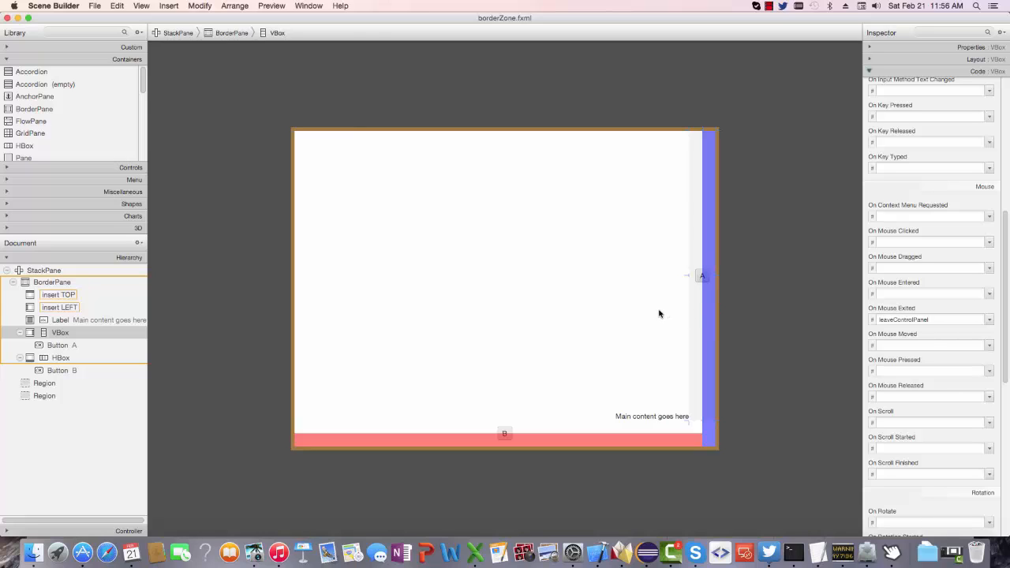
mouse_move(663, 283)
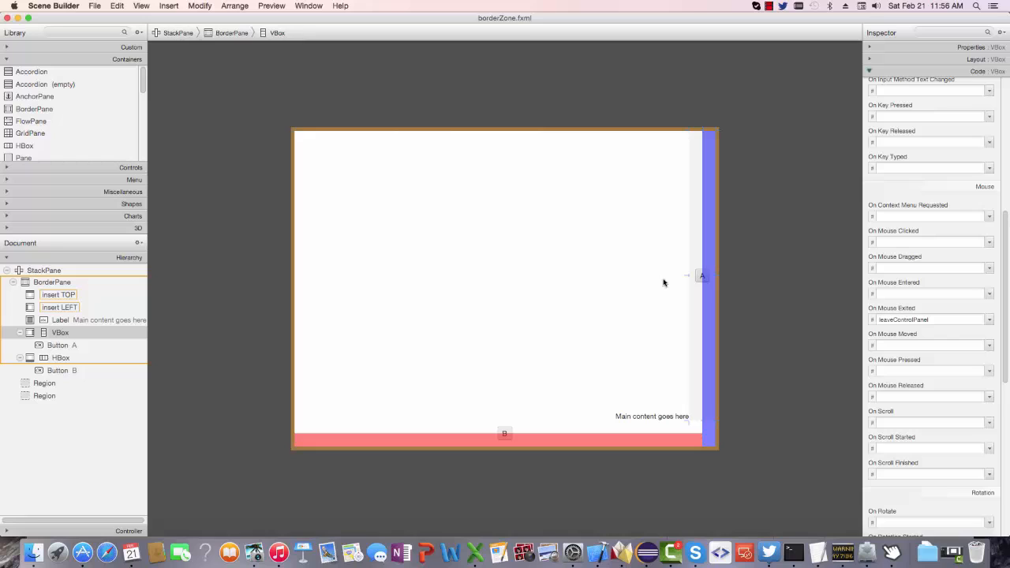
mouse_move(668, 287)
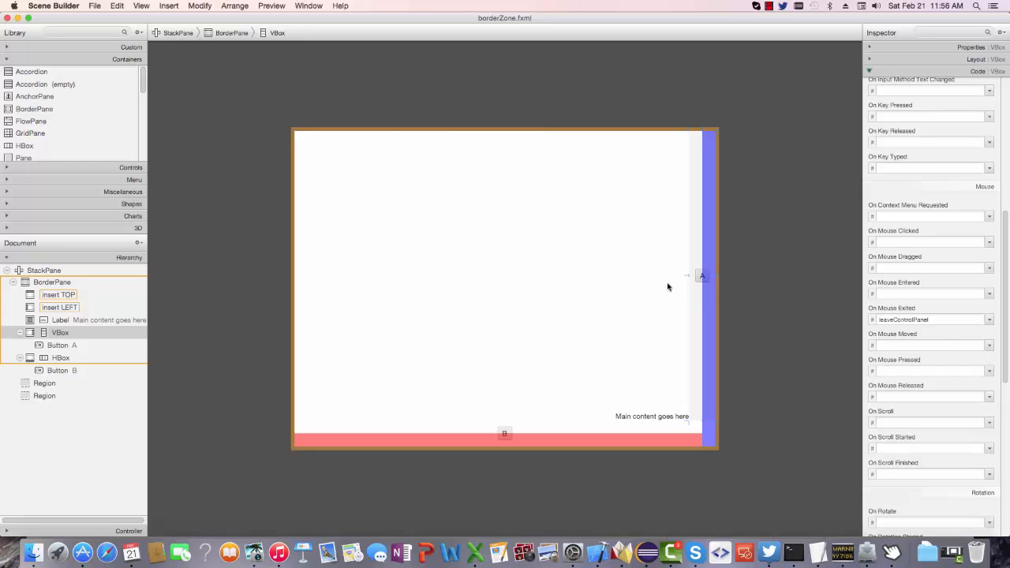
mouse_move(604, 265)
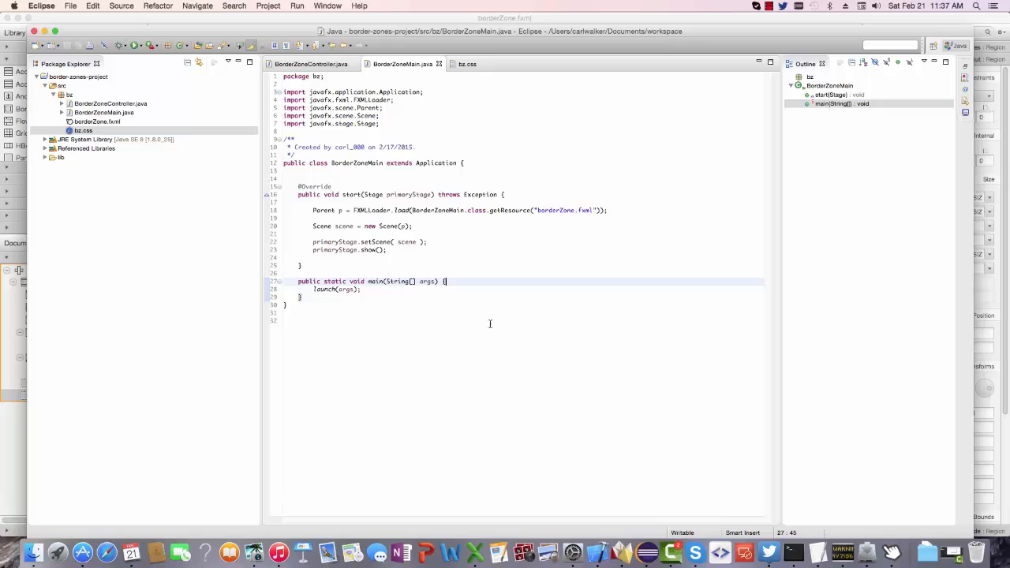
mouse_move(490, 322)
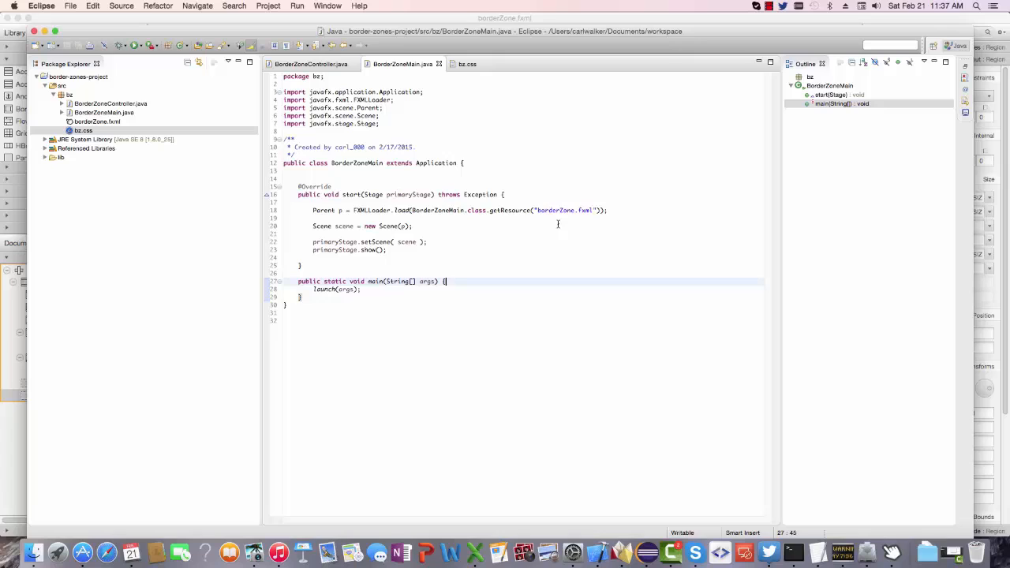
mouse_move(470, 82)
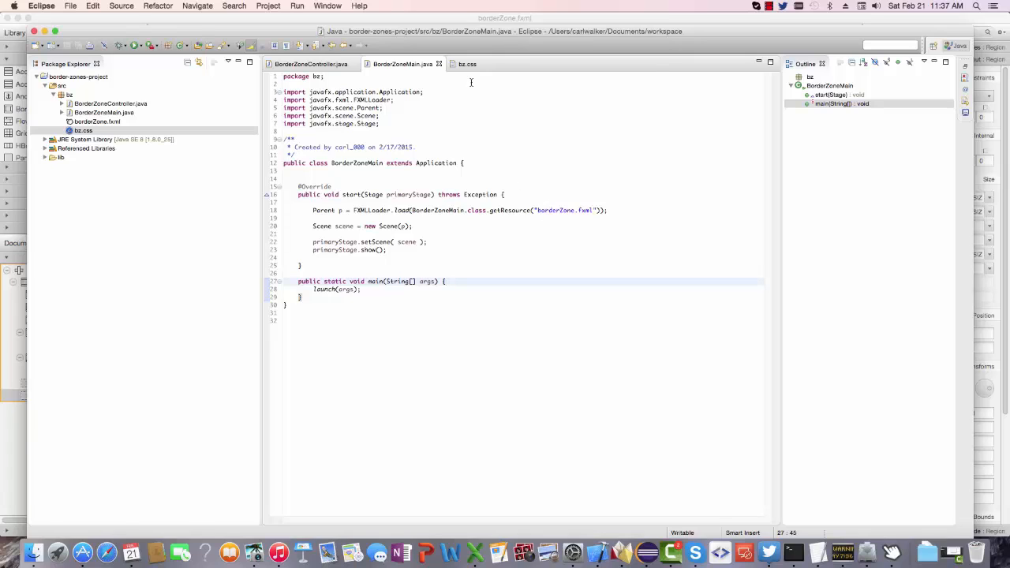
View the bz.css control panel and hotspot colour rules, then return to the controller source.
click(464, 64)
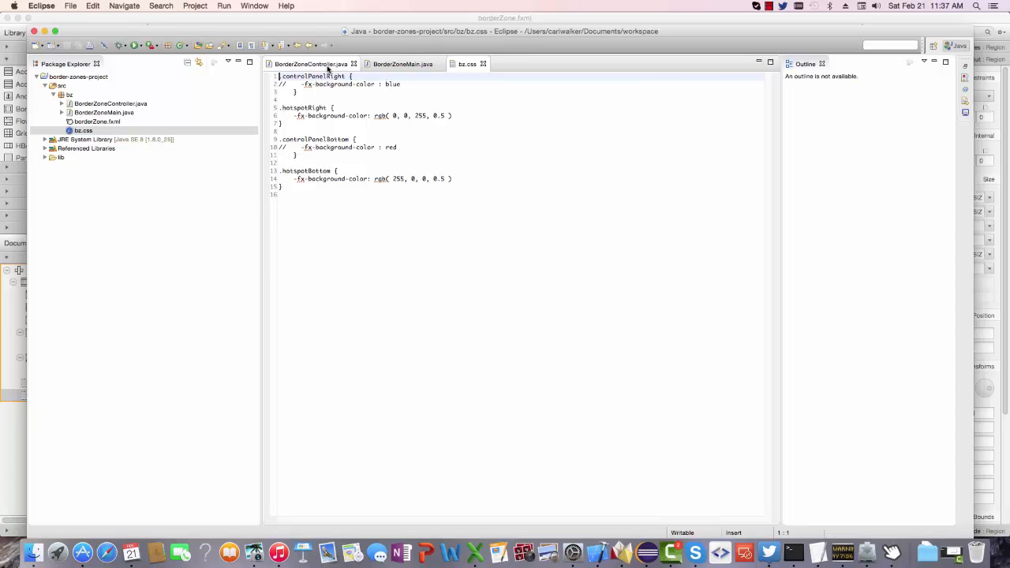
click(310, 63)
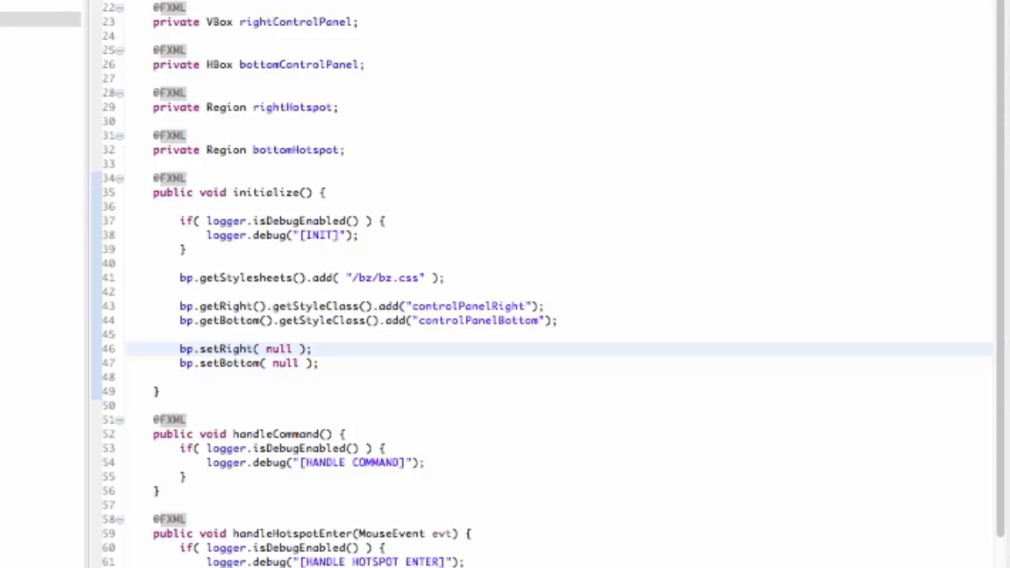
mouse_move(275, 51)
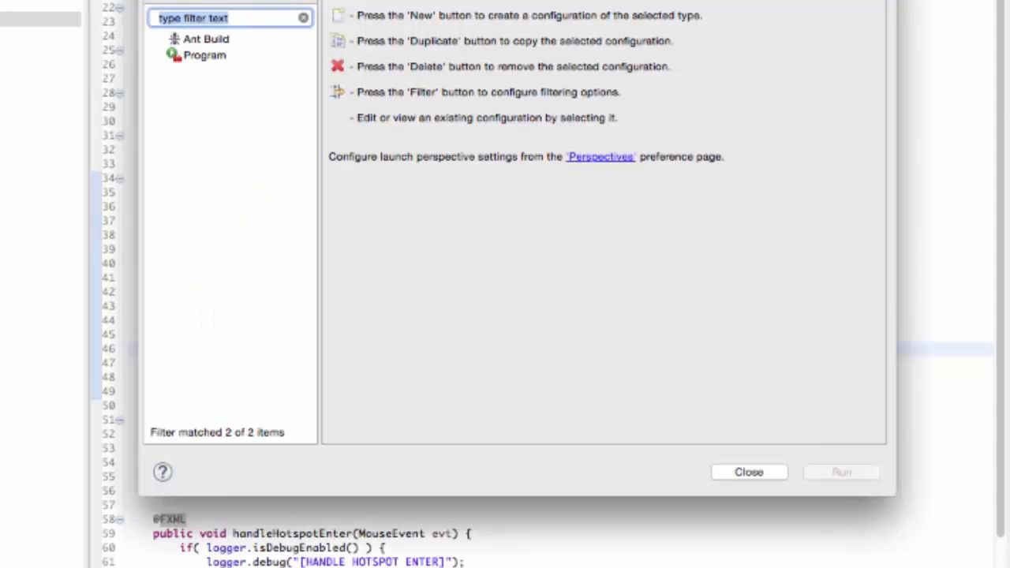
Review the controller's initialize() styling and panel removal, then bring up Run Configurations.
click(762, 474)
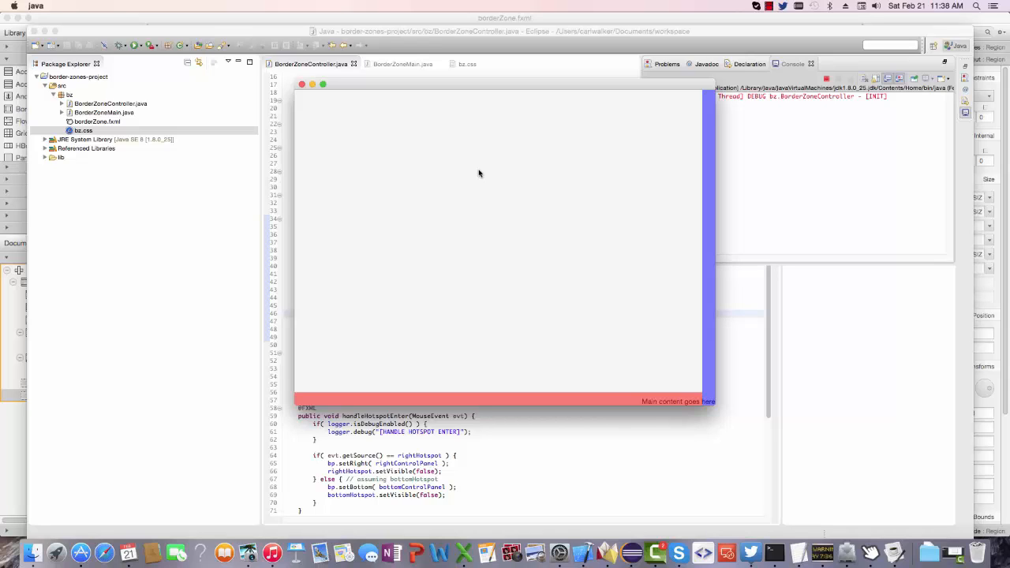
mouse_move(573, 327)
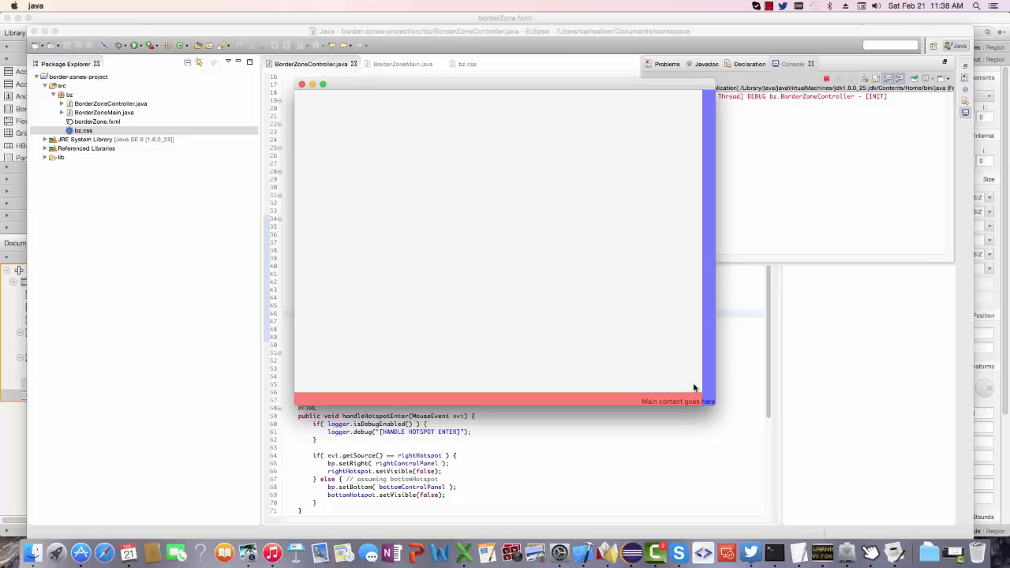
mouse_move(704, 308)
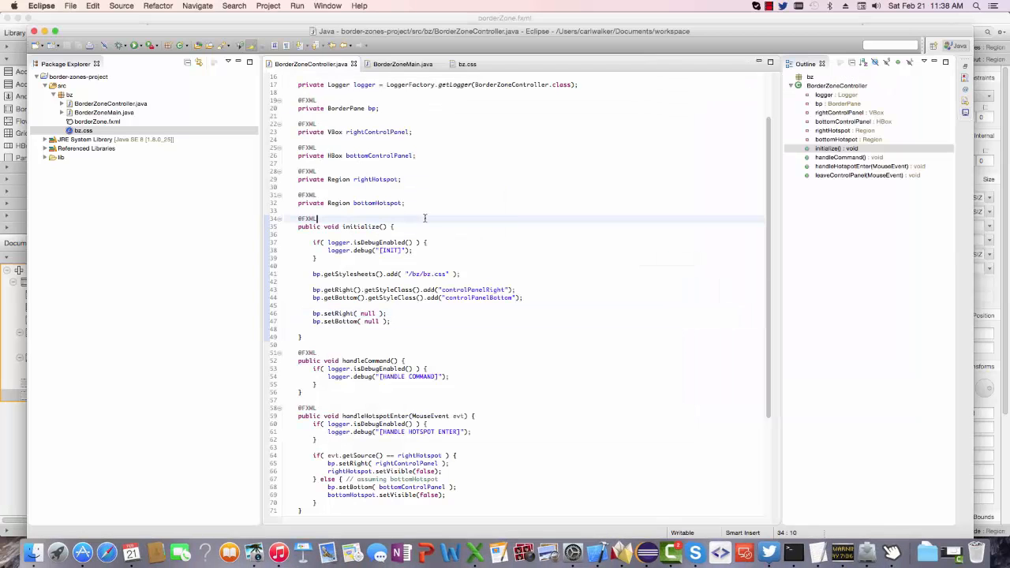
mouse_move(492, 260)
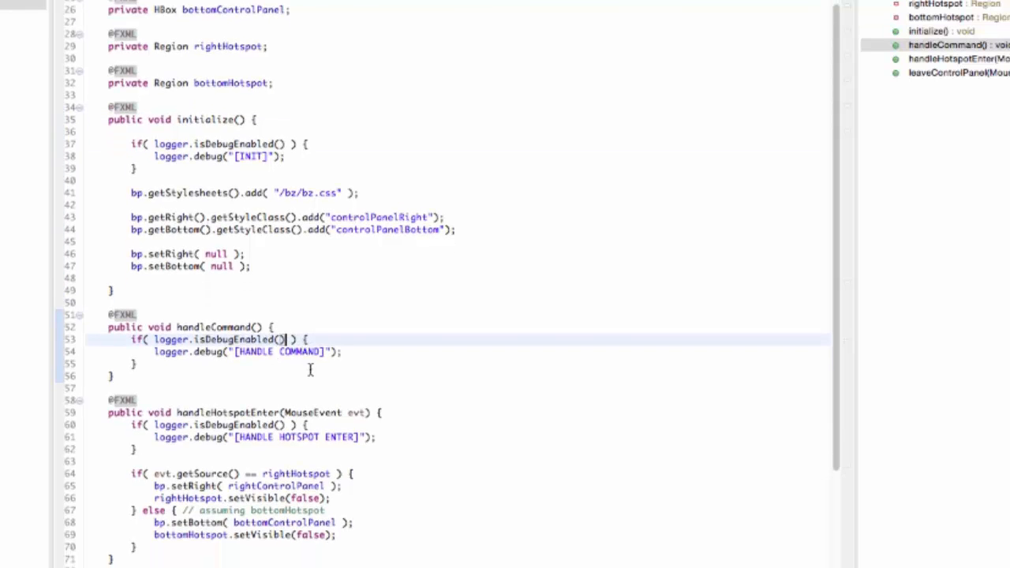
scroll(down, 3)
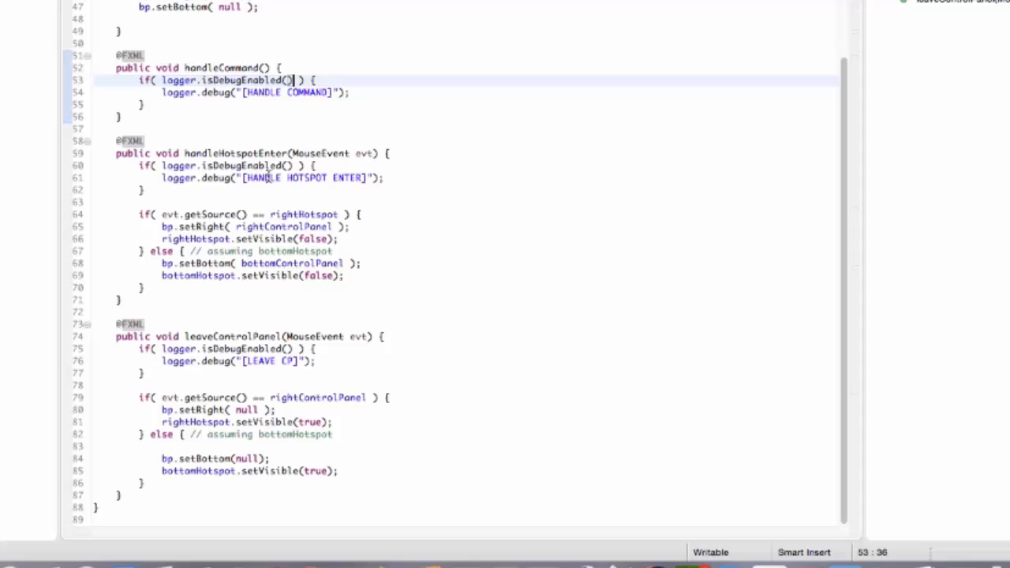
mouse_move(464, 272)
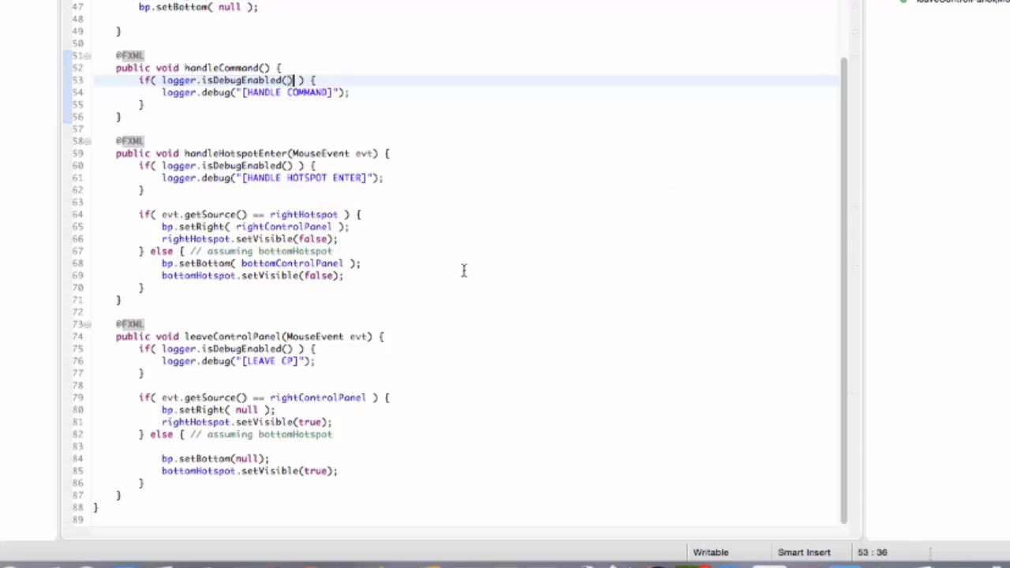
mouse_move(433, 270)
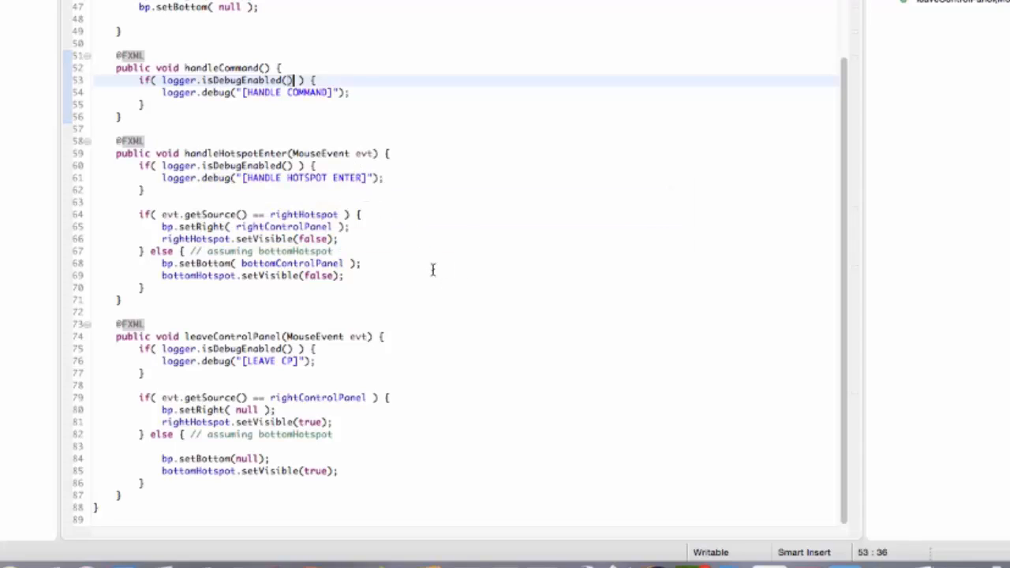
mouse_move(486, 278)
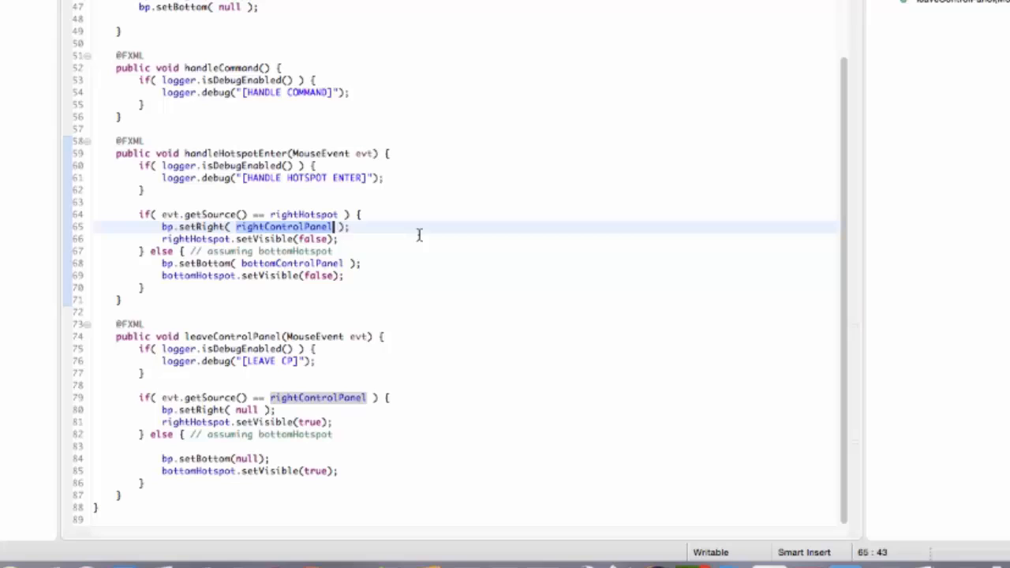
click(265, 240)
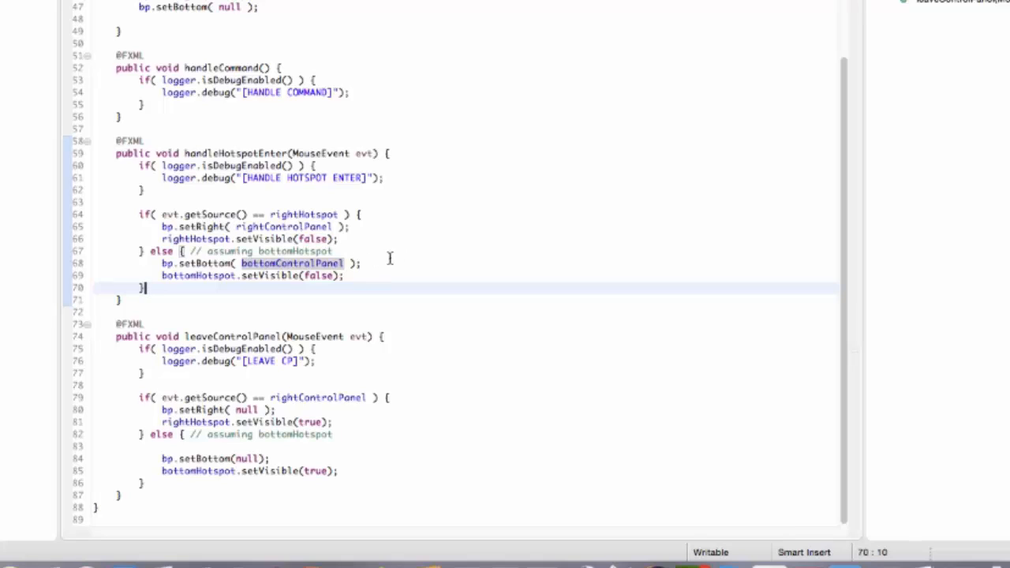
mouse_move(410, 235)
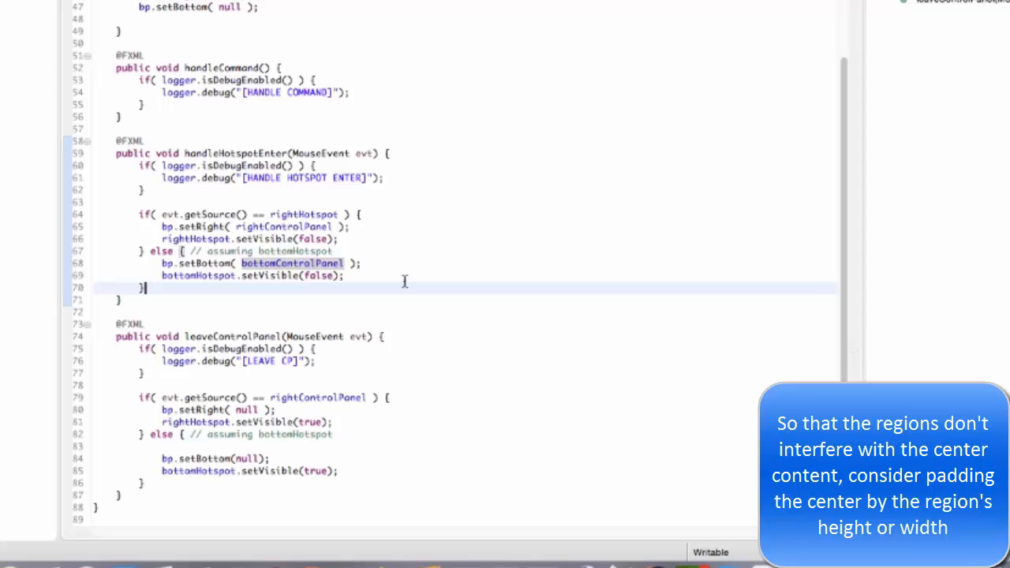
mouse_move(390, 250)
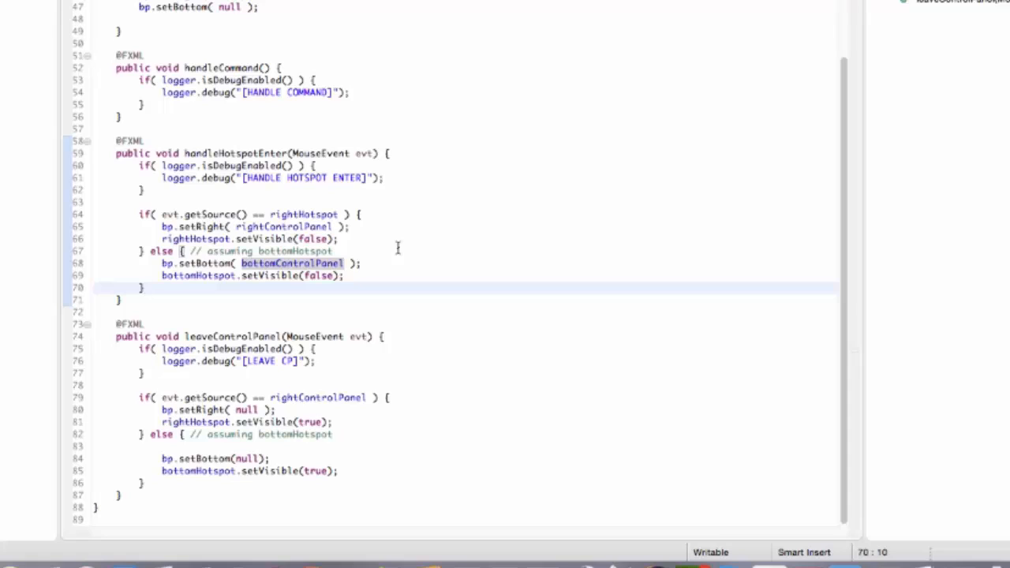
mouse_move(479, 360)
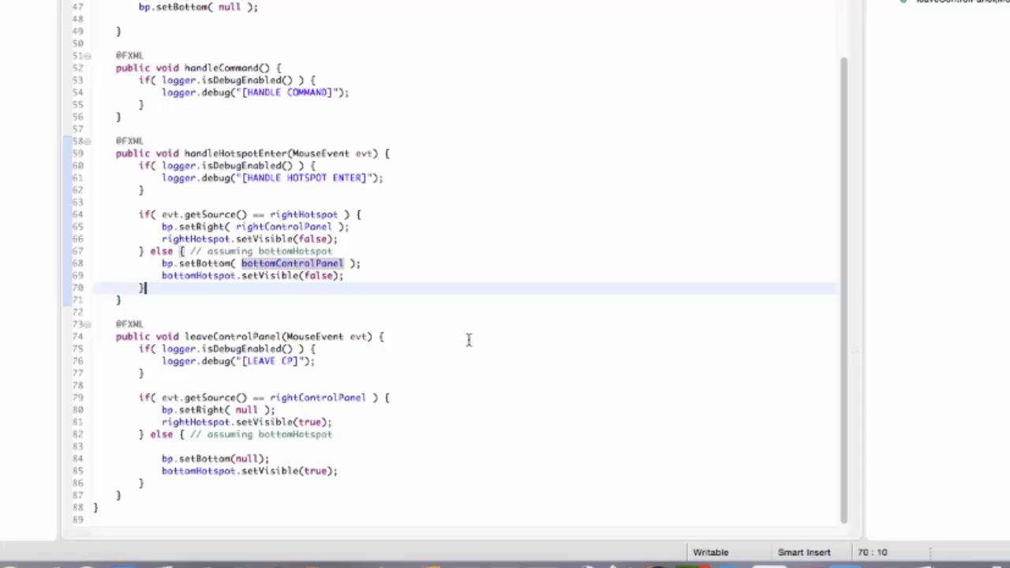
mouse_move(448, 323)
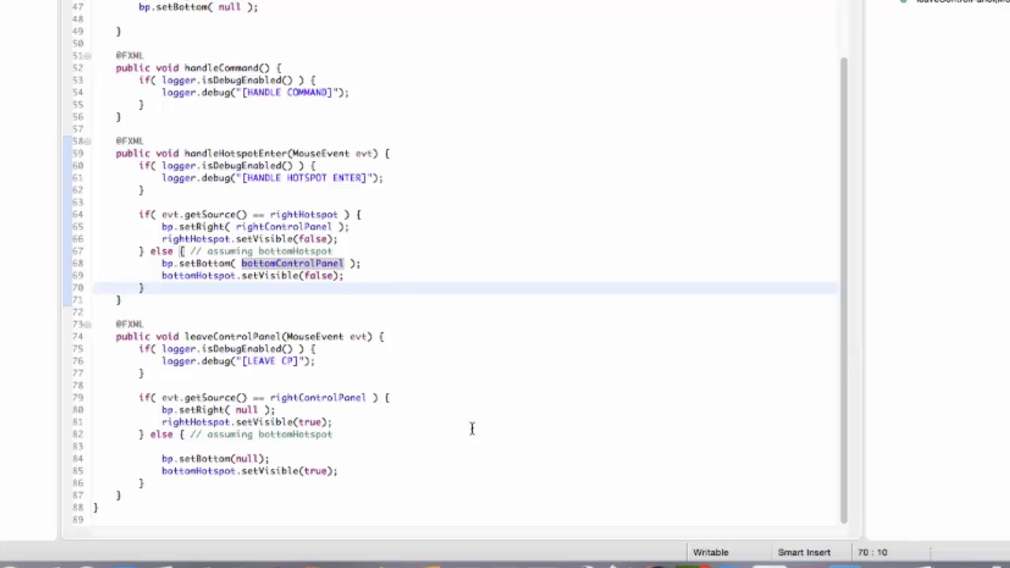
mouse_move(426, 410)
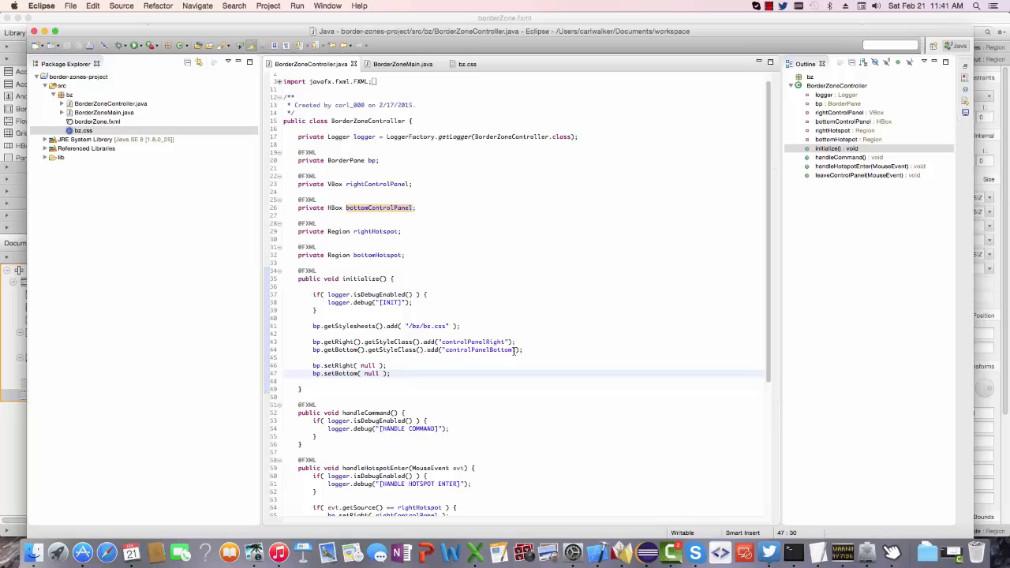
mouse_move(890, 550)
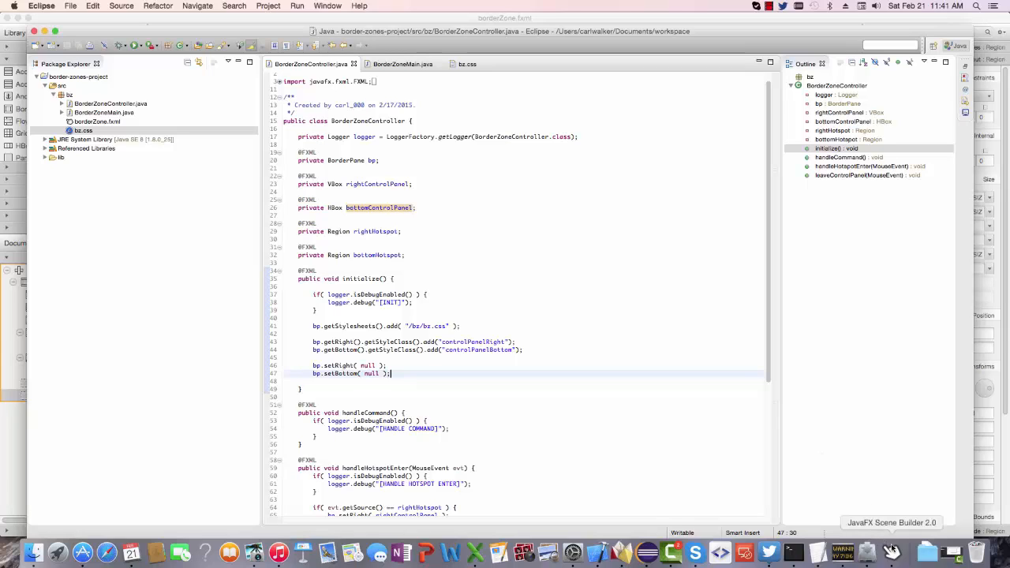